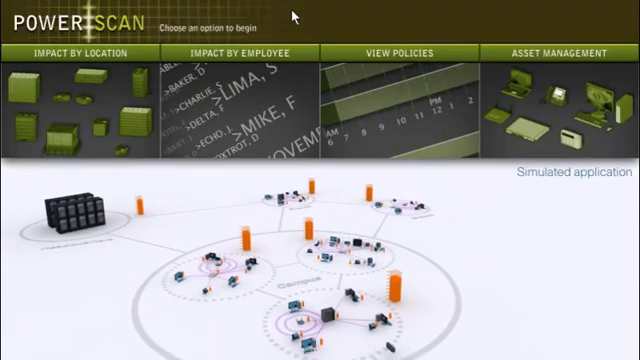
Show Branch C's weekday scheduling grid via Impact by Location under Enterprise
left_click(80, 56)
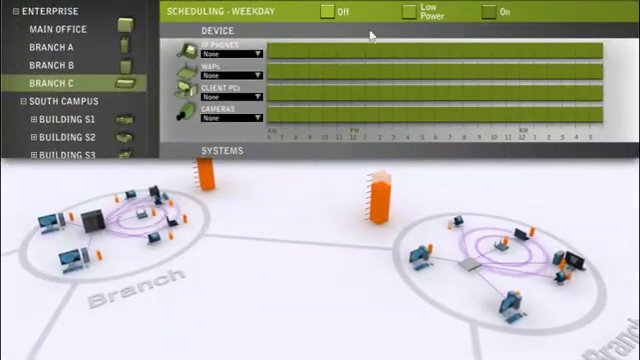
left_click(230, 52)
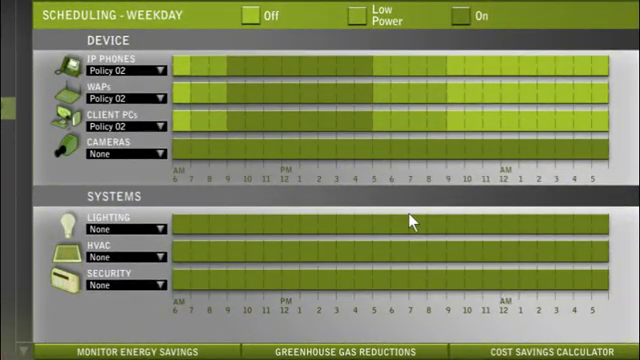
Mark the Lighting row's after-hours span and bring up its power-state choices
left_click(410, 218)
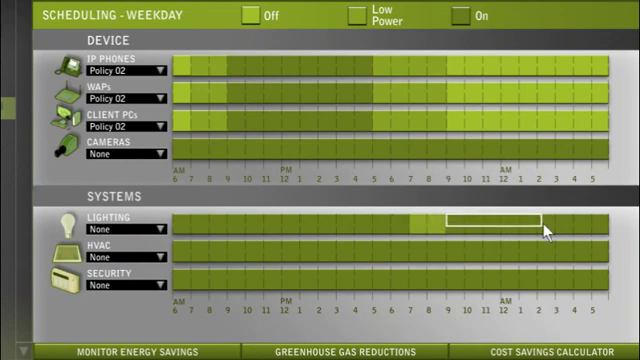
left_click(500, 224)
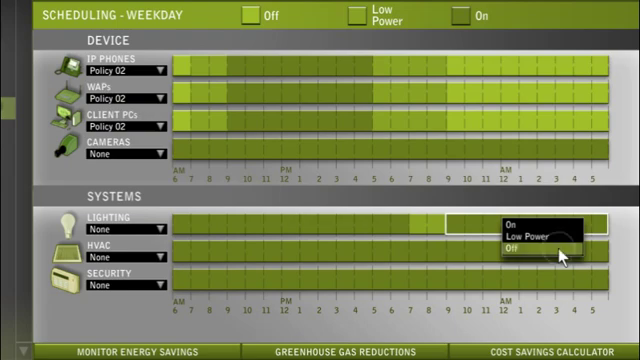